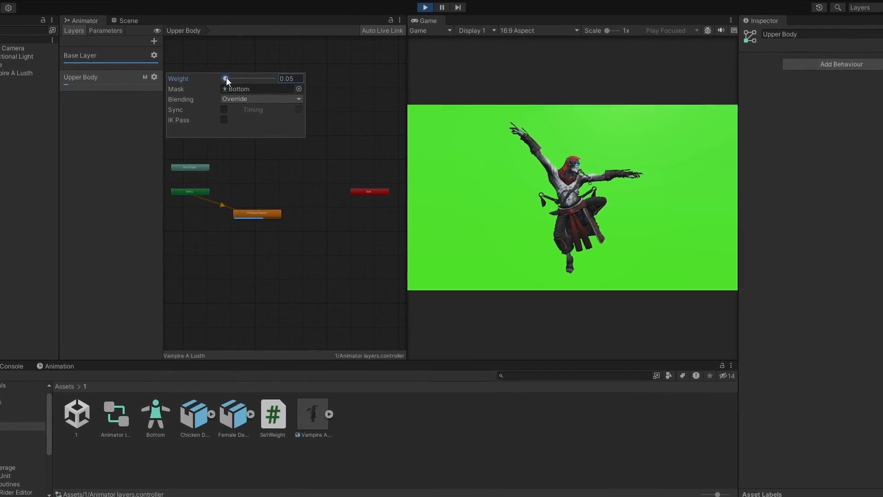
Slide the Upper Body layer weight up to 1, then view the Player Anim Controller's movement graph
drag(225, 79, 270, 79)
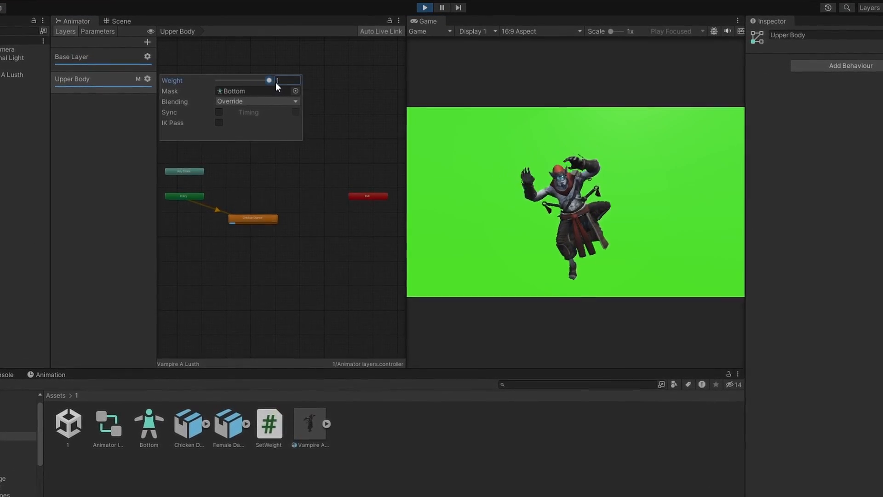
drag(268, 80, 222, 83)
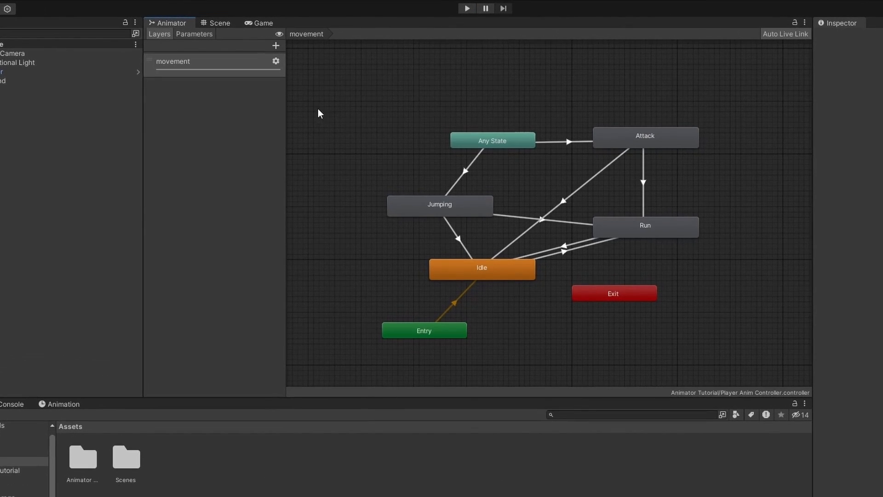
Add a second layer, New Layer, beneath movement in the Player Anim Controller
click(276, 45)
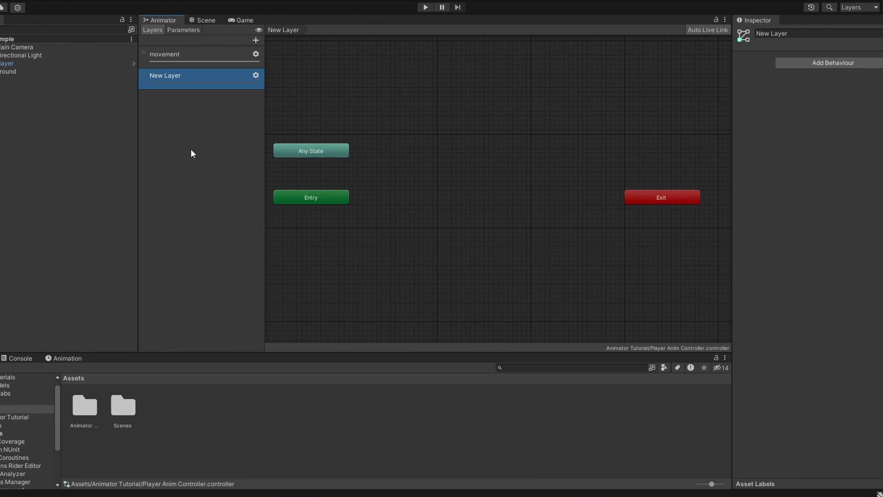
mouse_move(197, 165)
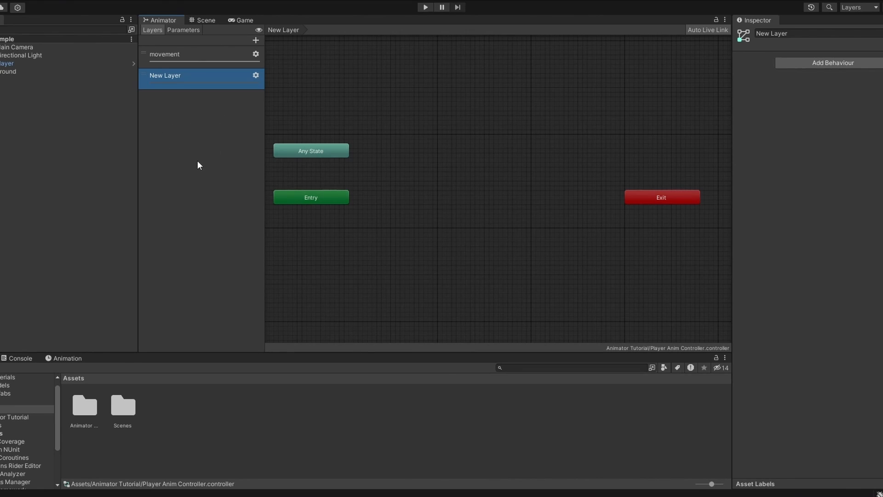
mouse_move(411, 195)
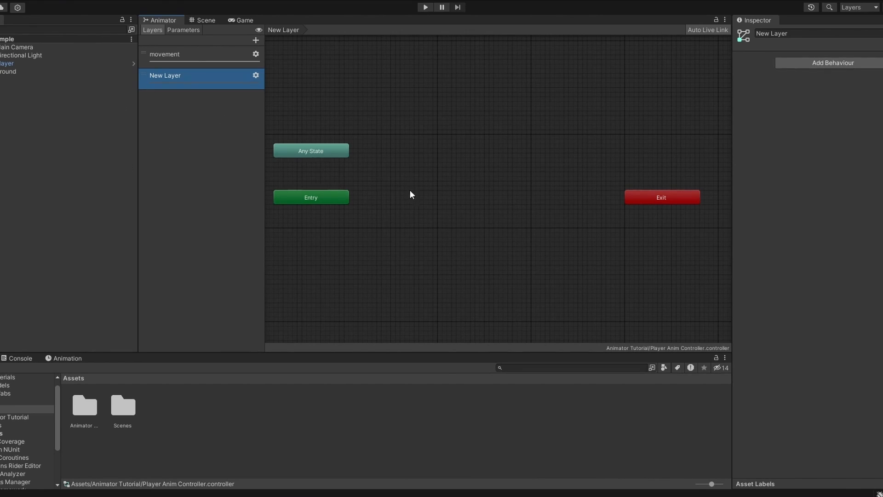
click(256, 75)
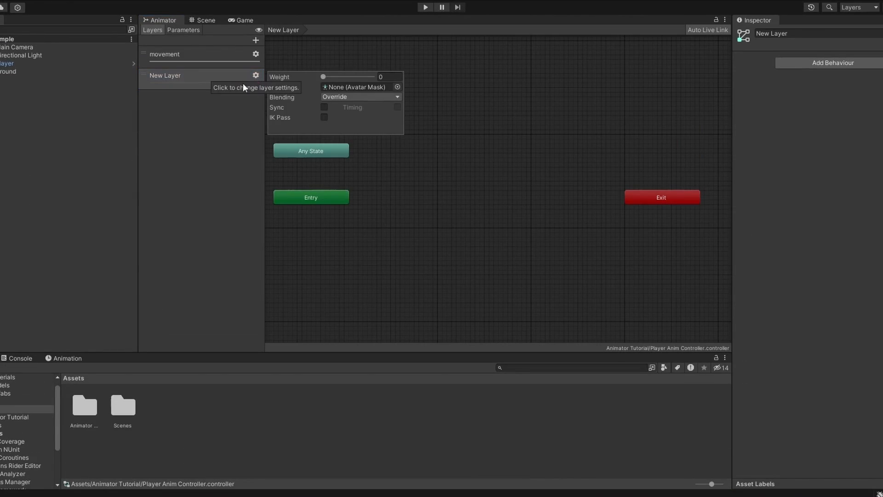
drag(323, 76, 346, 103)
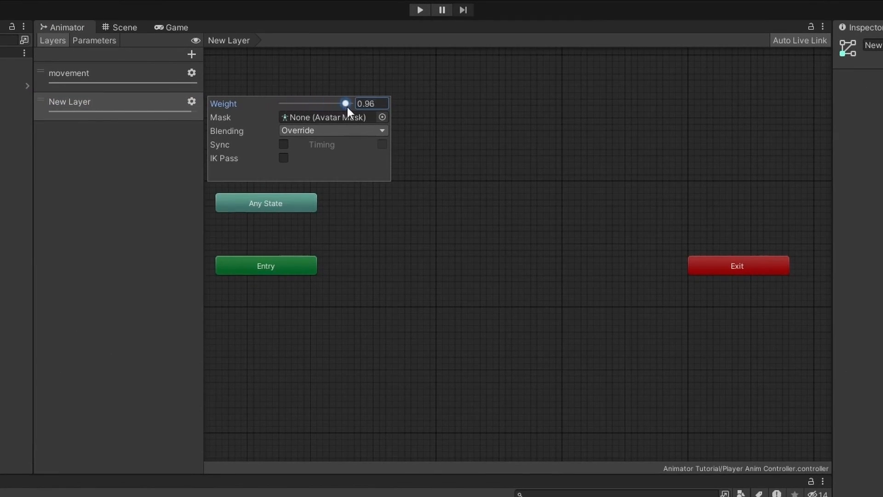
drag(345, 103, 332, 103)
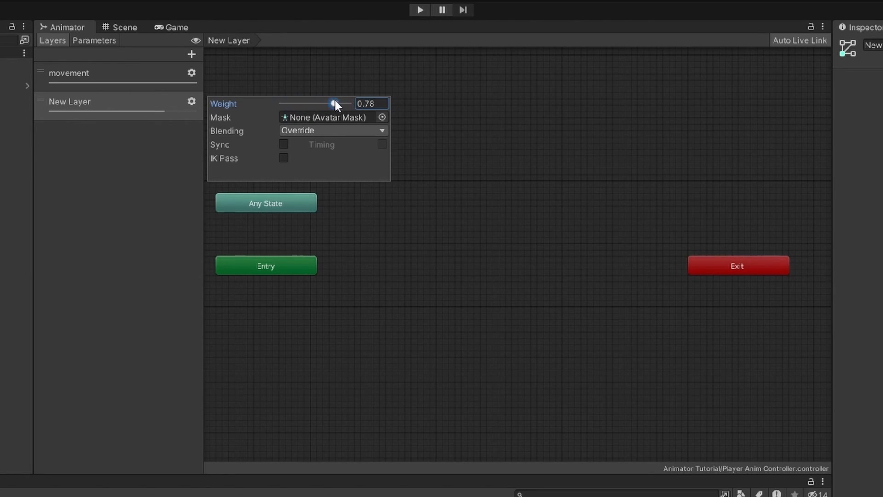
drag(333, 103, 348, 103)
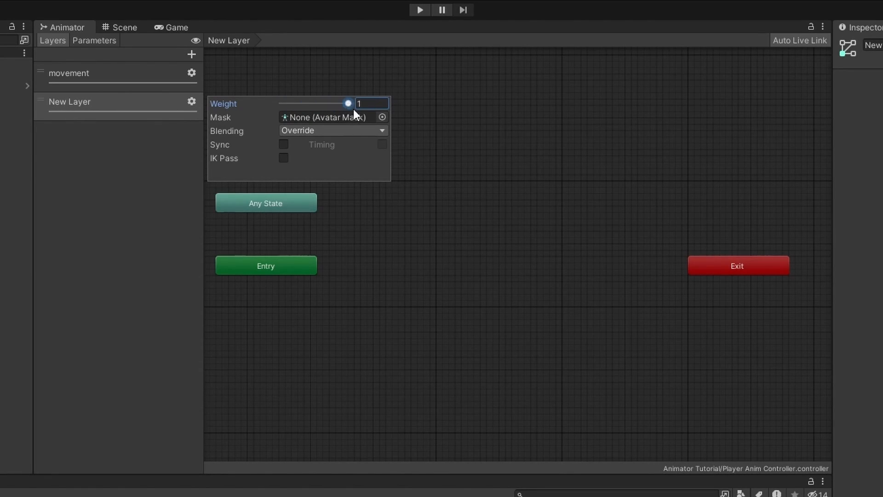
mouse_move(276, 132)
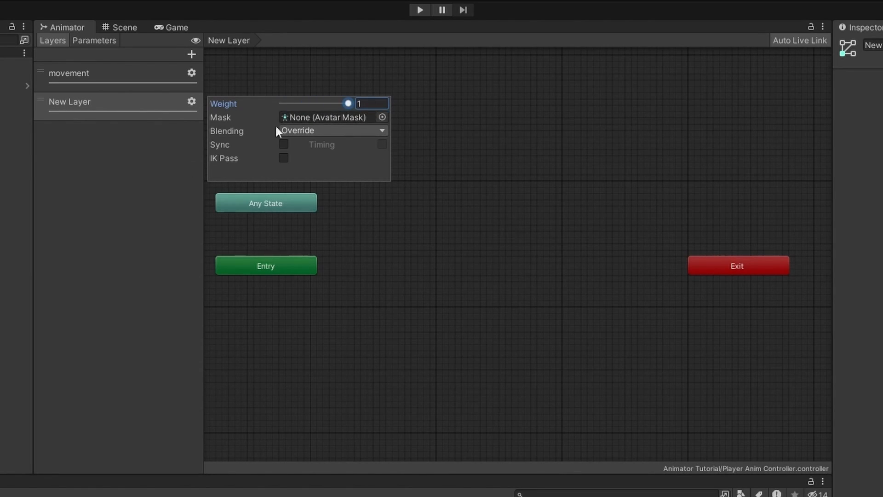
drag(348, 103, 281, 103)
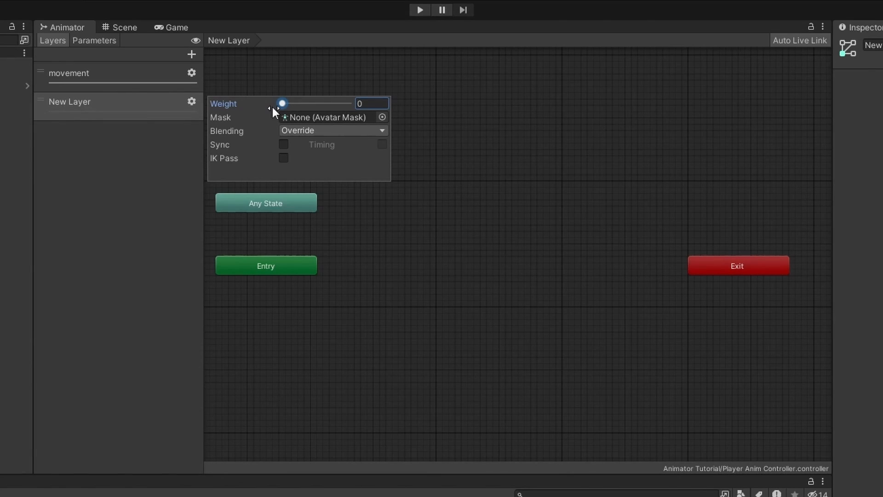
drag(281, 104, 348, 104)
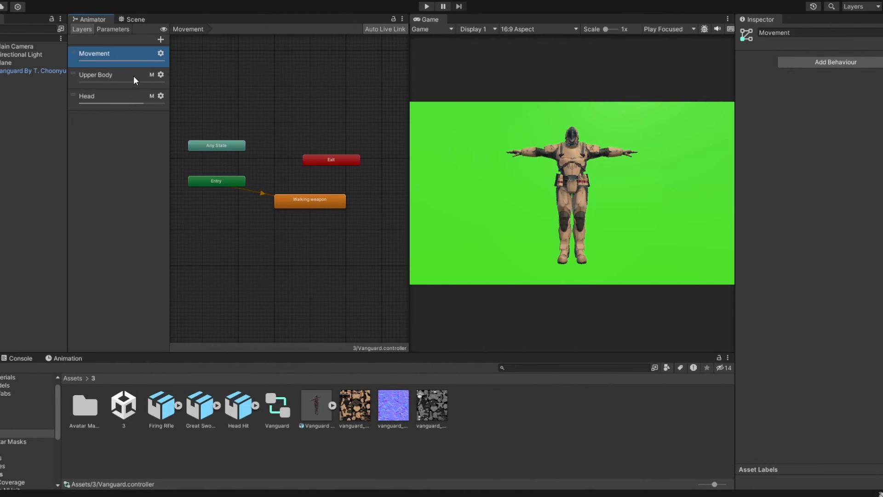
Set the Vanguard's Upper Body layer weight to 1, then view the Soldier's Health Status layer
click(88, 96)
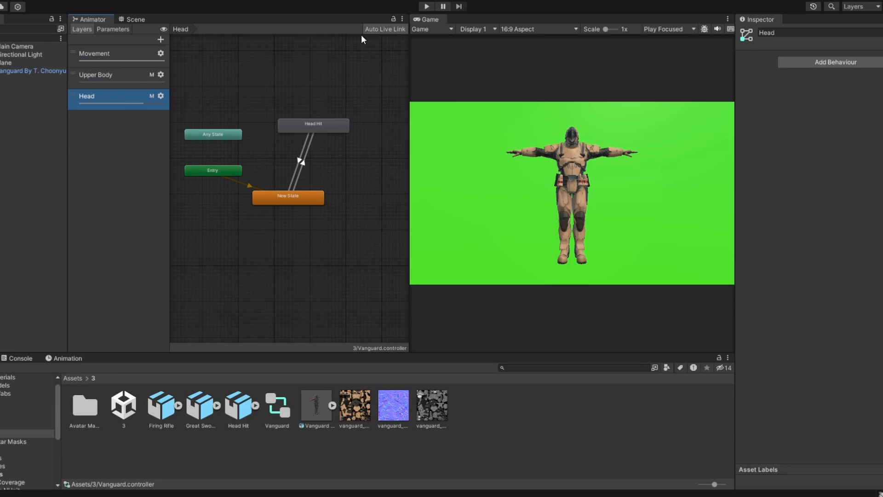
click(89, 75)
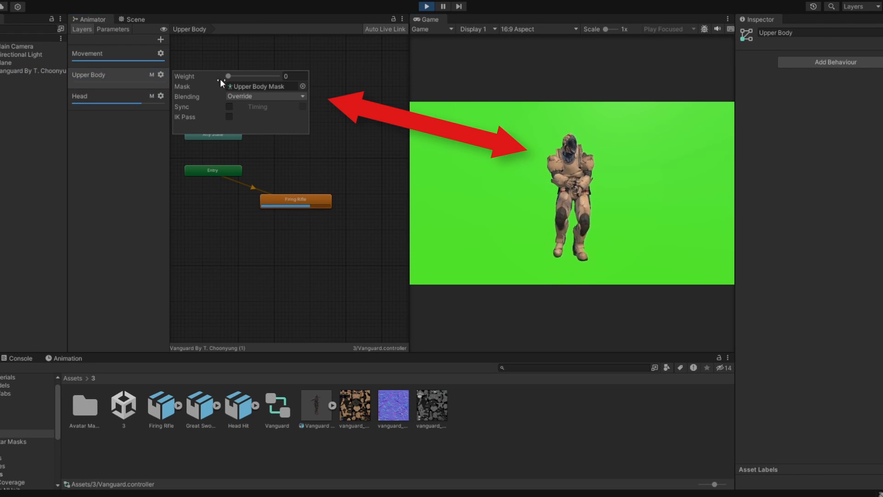
drag(228, 75, 276, 76)
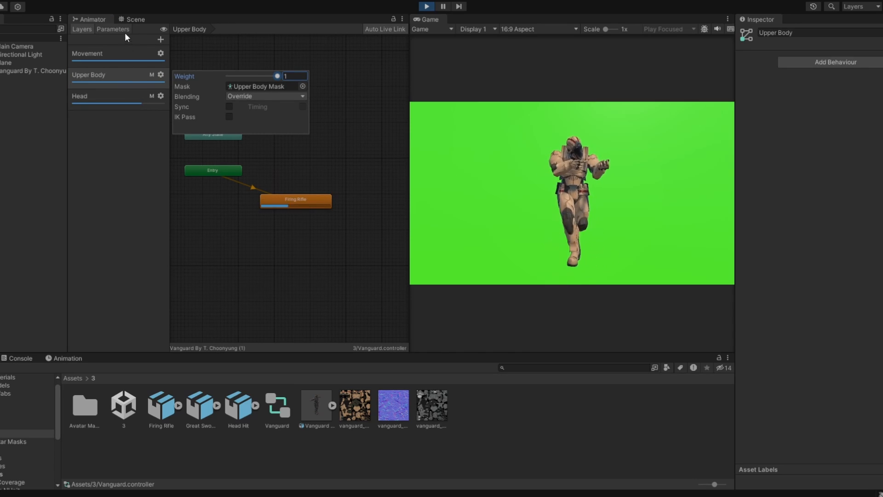
click(80, 96)
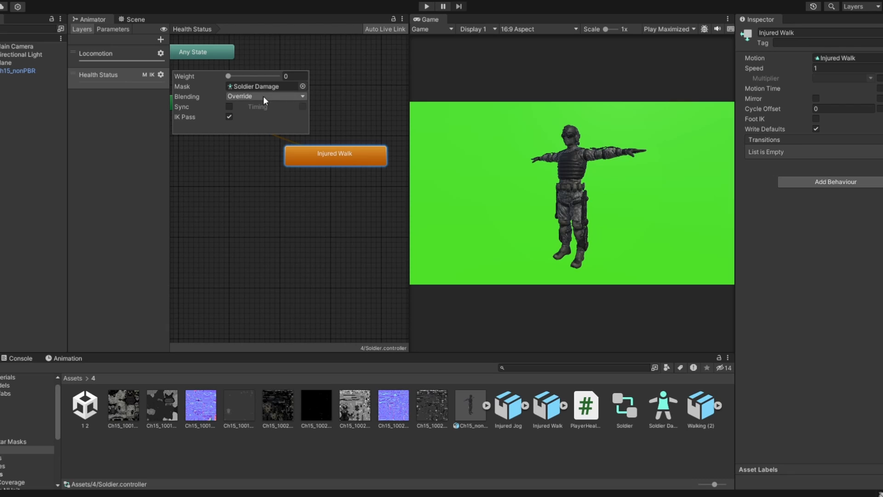
mouse_move(231, 130)
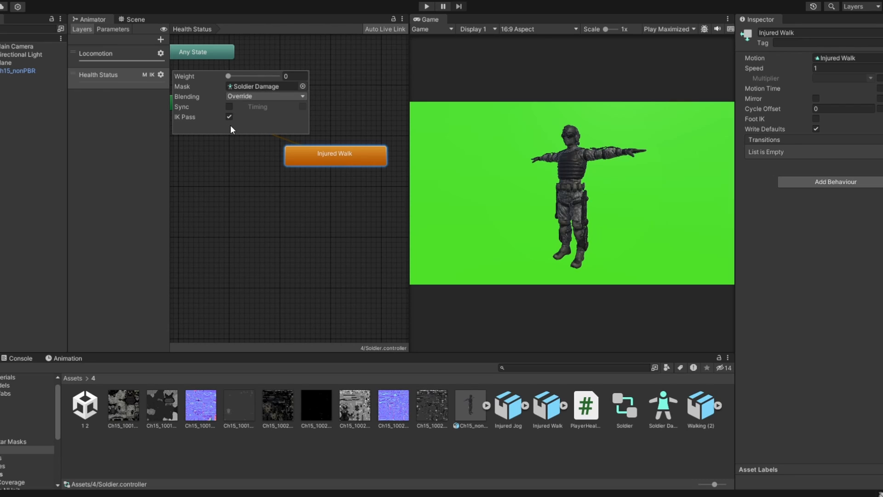
click(426, 6)
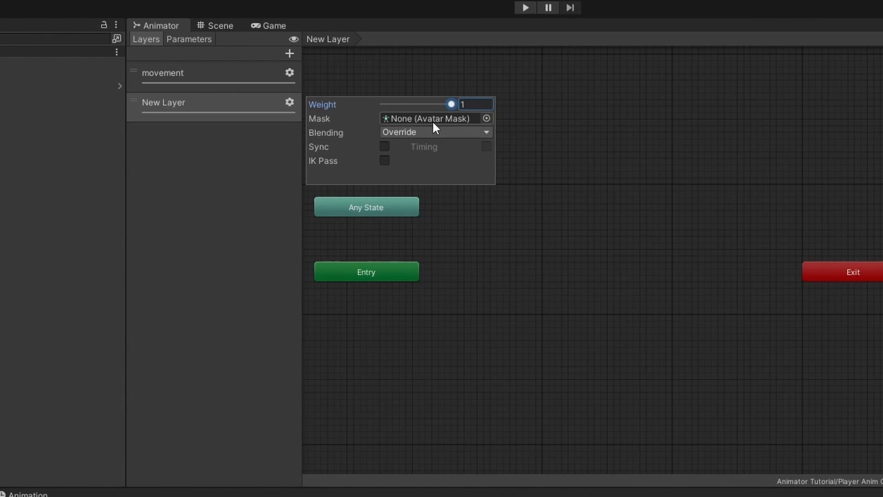
mouse_move(377, 130)
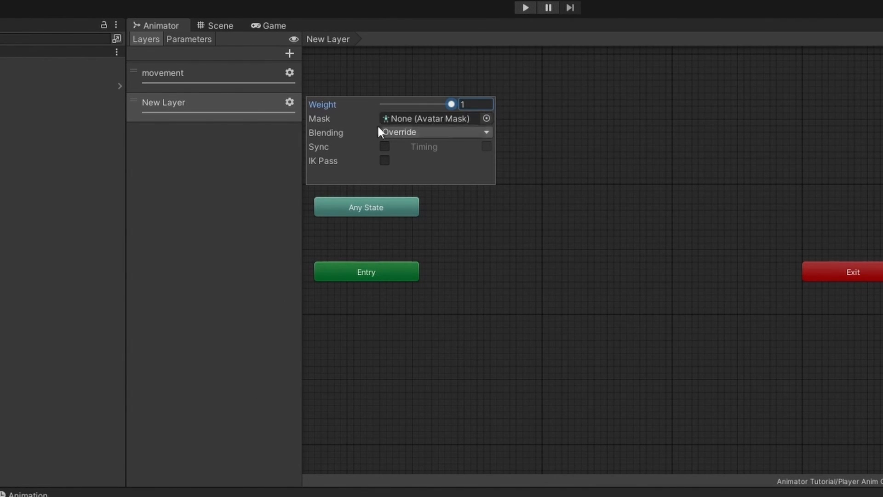
mouse_move(446, 136)
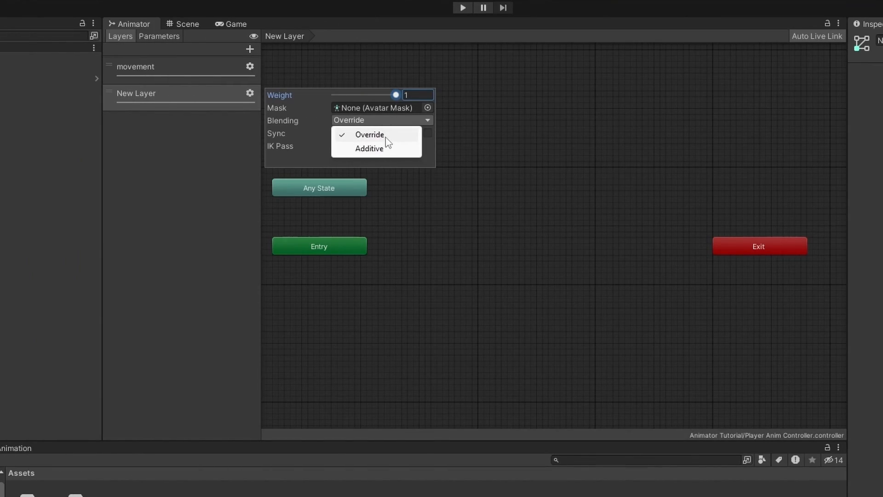
Change New Layer's blending mode from Override to Additive
click(369, 134)
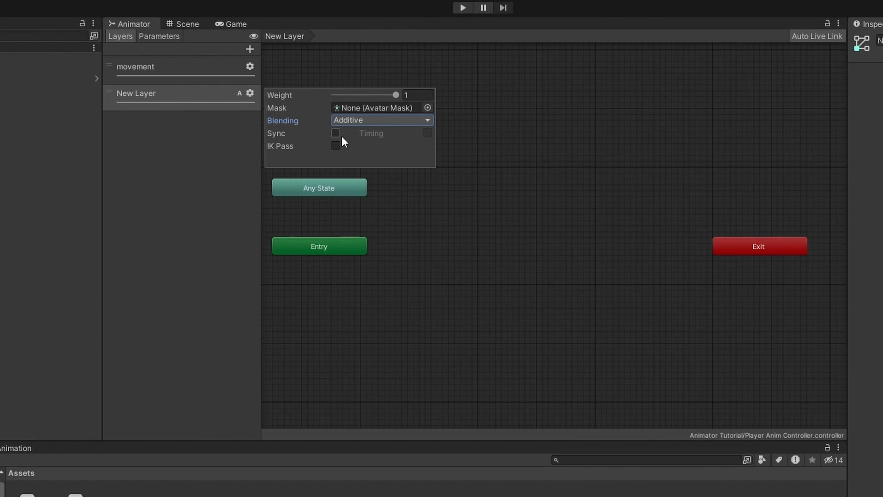
mouse_move(342, 139)
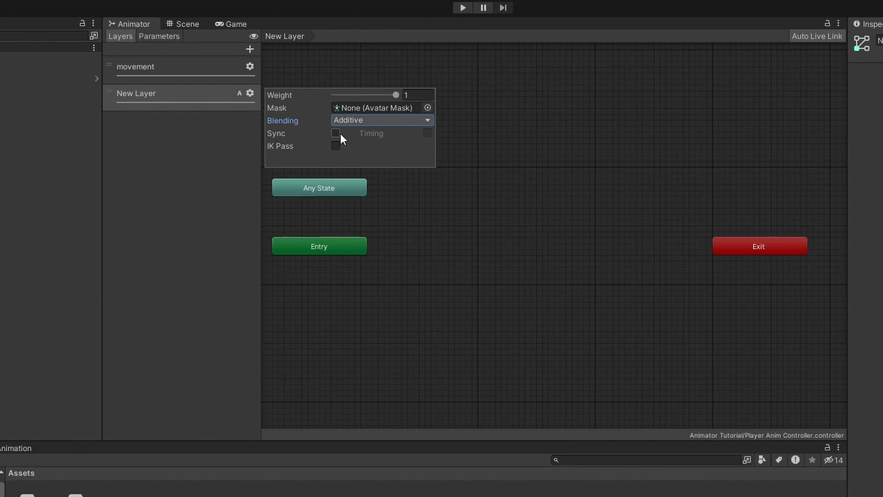
Tick Sync on New Layer, keeping movement as the source layer
click(336, 133)
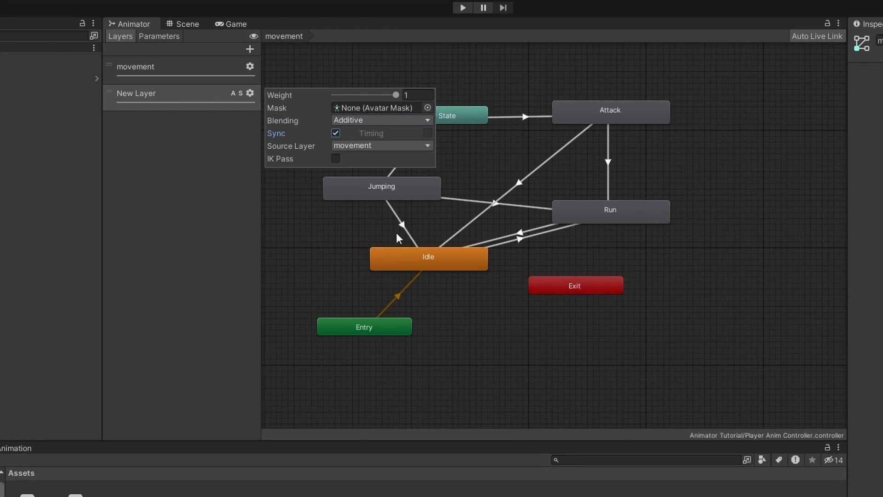
mouse_move(333, 141)
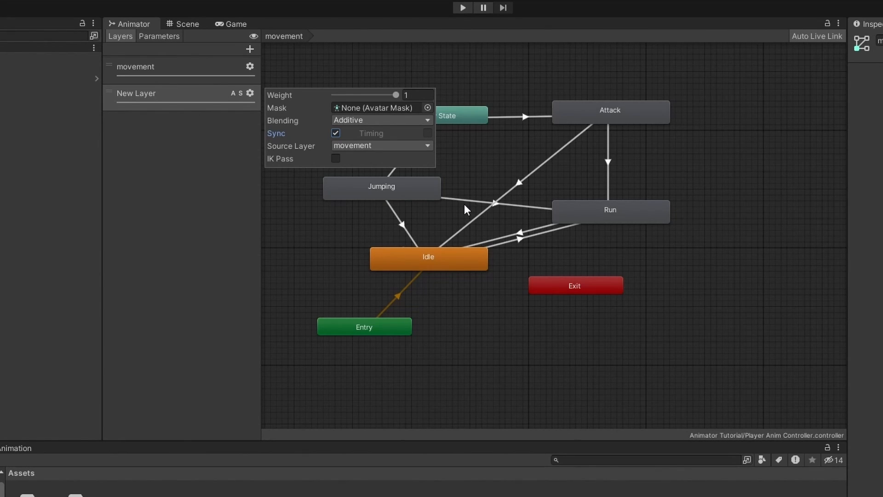
mouse_move(314, 183)
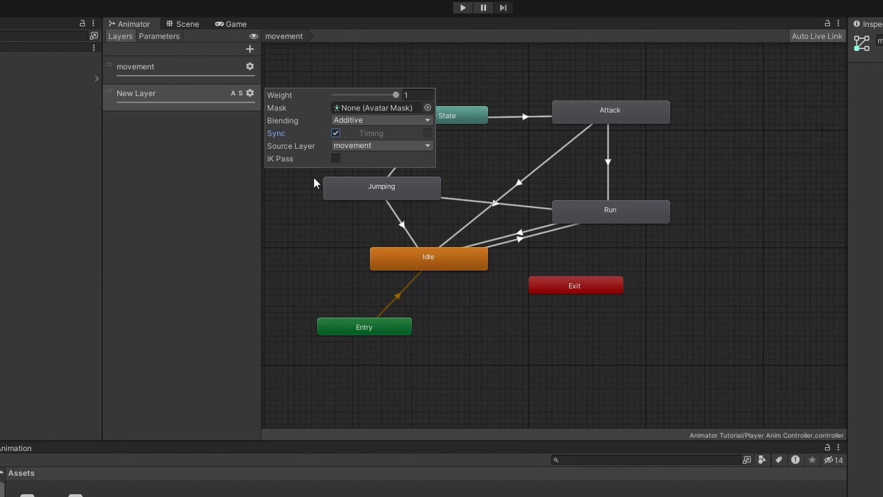
Turn off Sync on New Layer and enable IK Pass
click(136, 94)
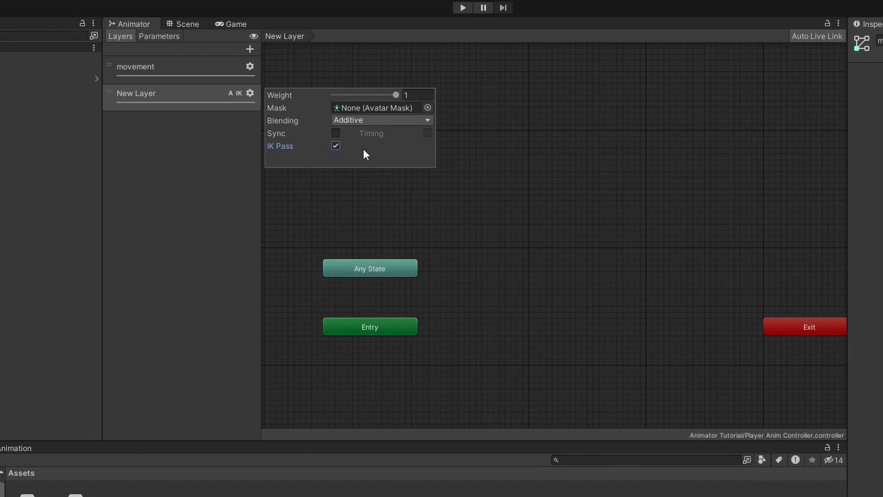
mouse_move(392, 202)
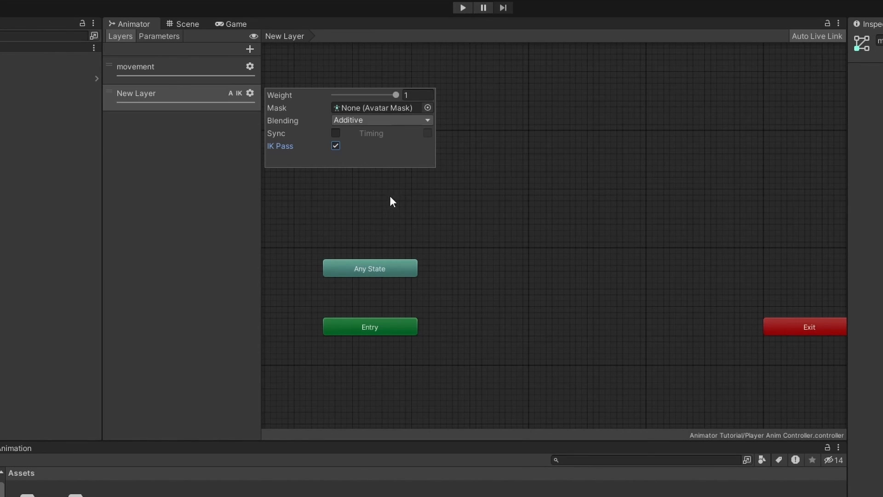
mouse_move(393, 216)
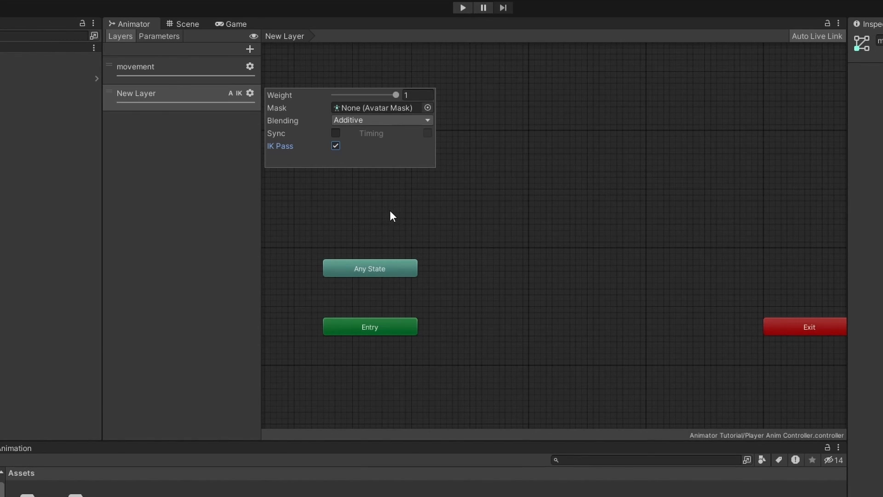
mouse_move(394, 228)
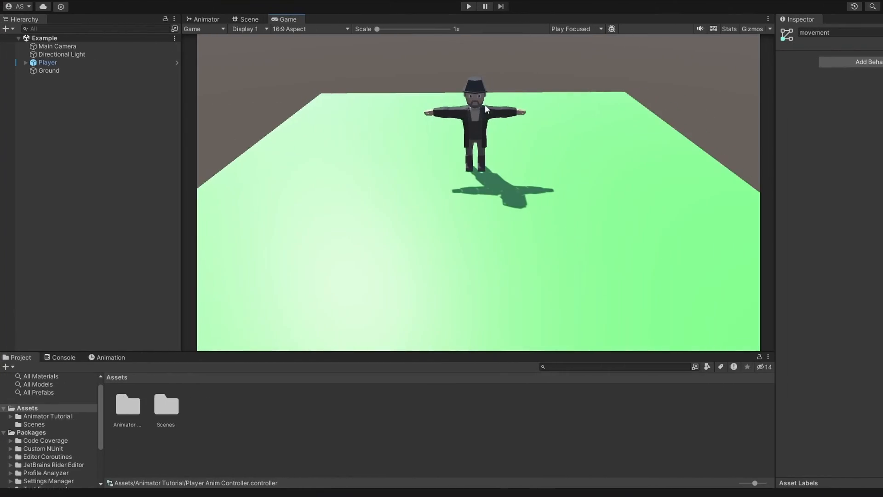
mouse_move(331, 267)
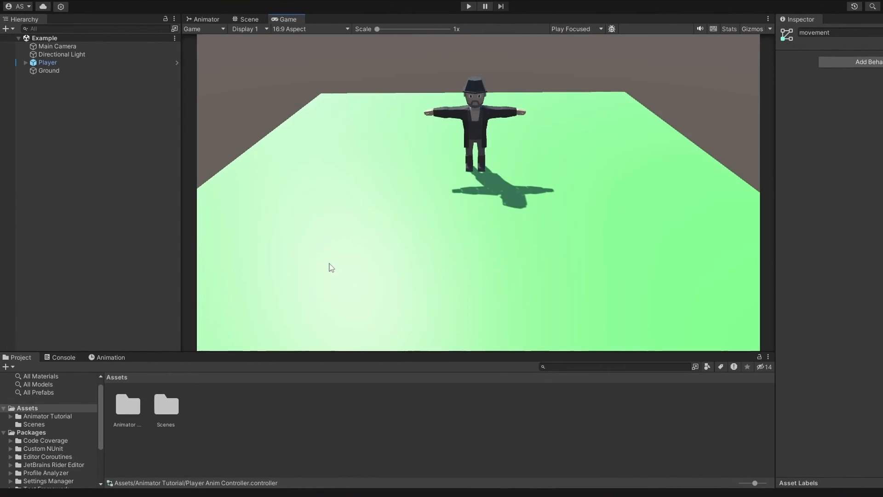
In the Animator state graph, copy the Attack state from the movement layer
click(205, 18)
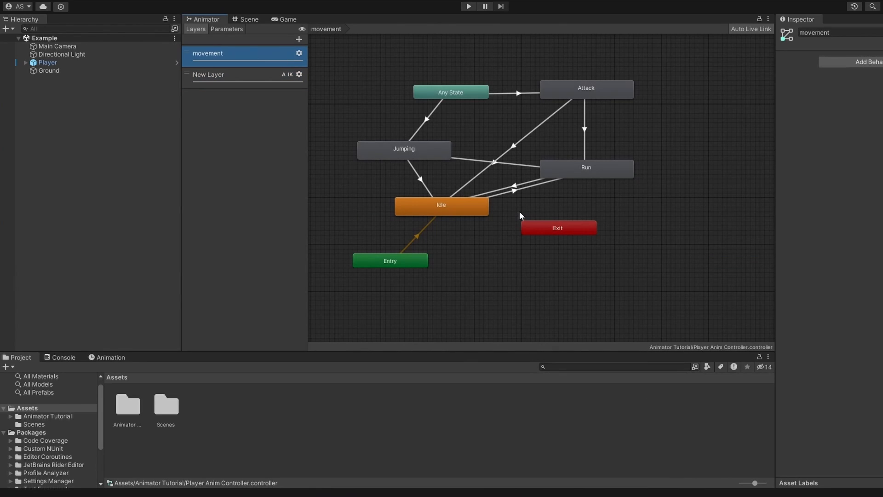
click(585, 89)
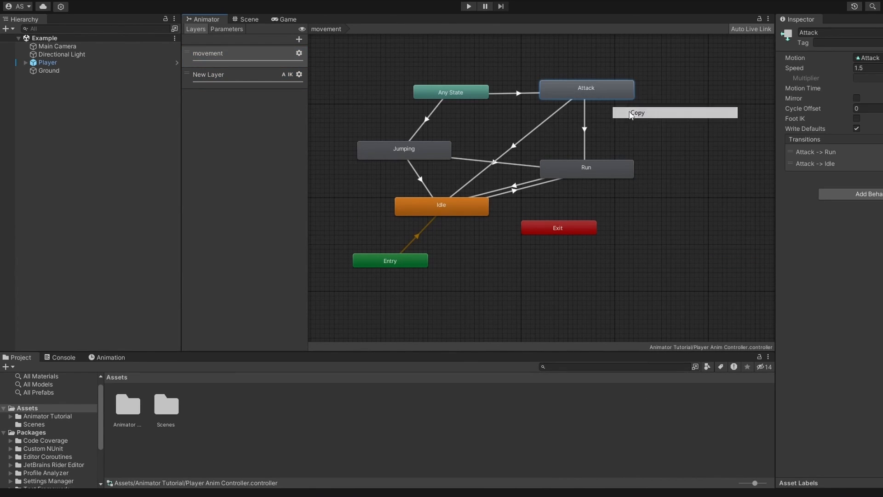
click(637, 113)
text(Combat)
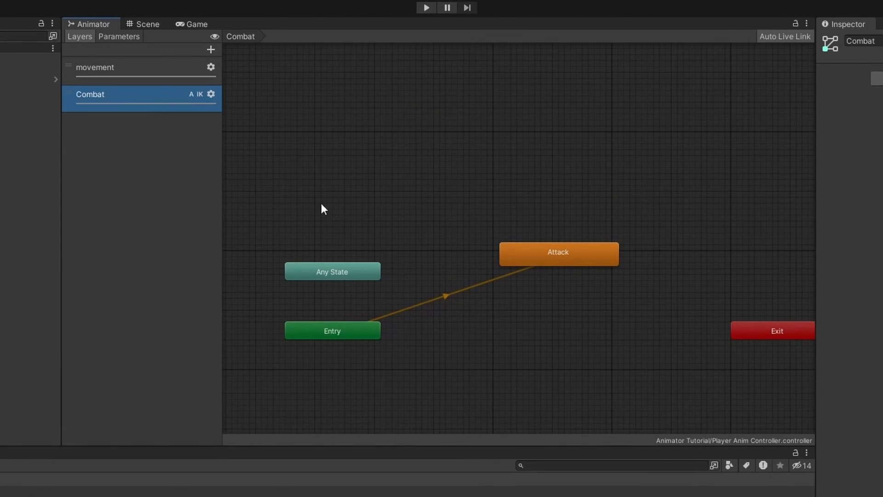
mouse_move(415, 218)
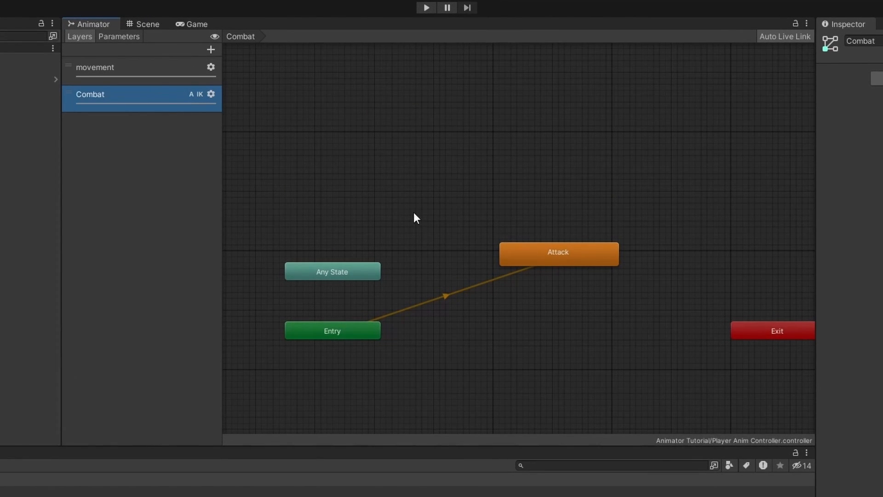
mouse_move(433, 218)
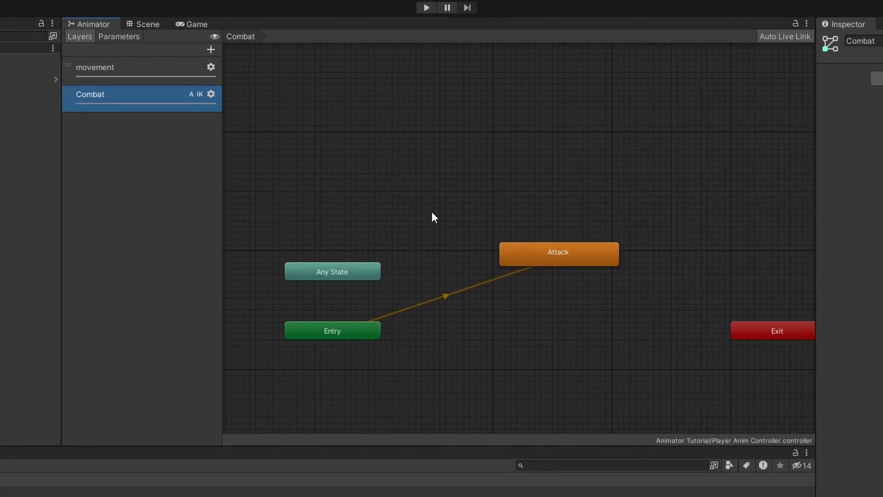
Create an Empty state in the Combat graph and make it the layer default
right_click(434, 219)
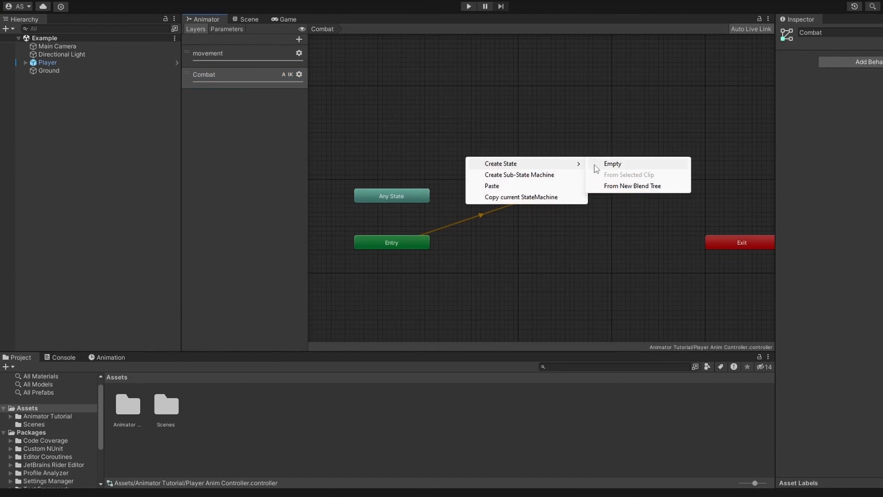
click(613, 164)
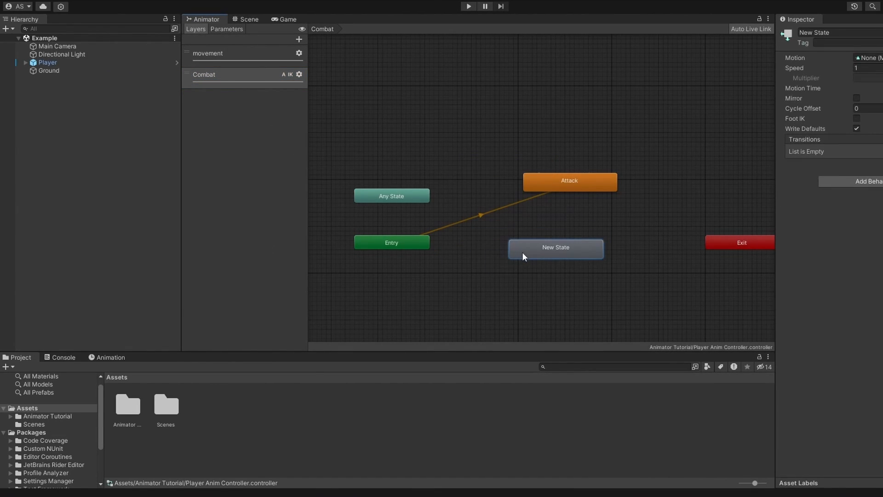
right_click(555, 247)
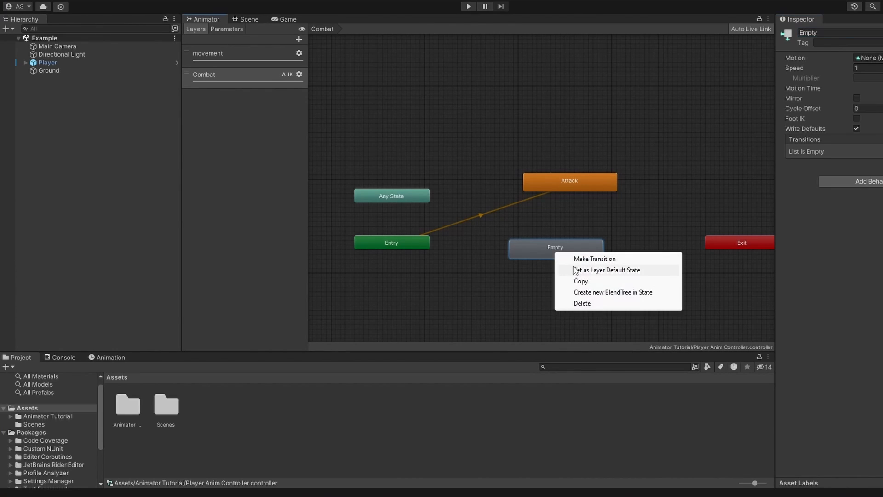
click(607, 269)
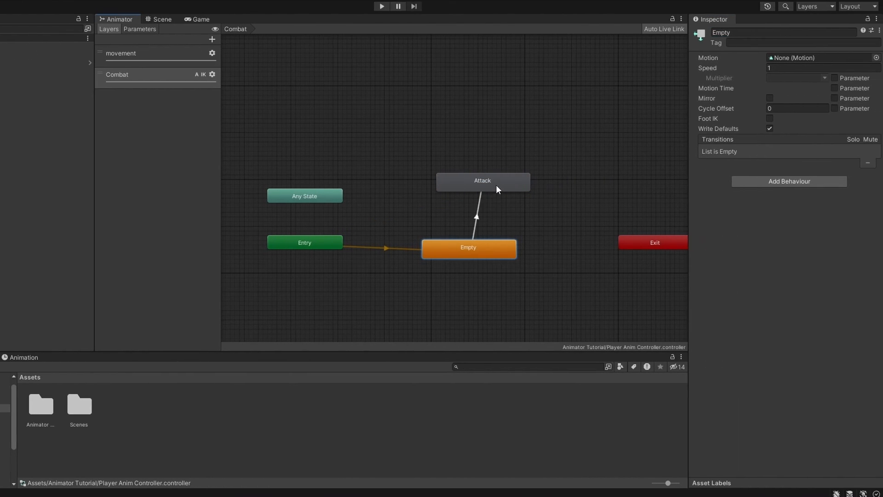
Configure the Empty–Attack transitions with no exit time and 0.1 s durations
click(475, 215)
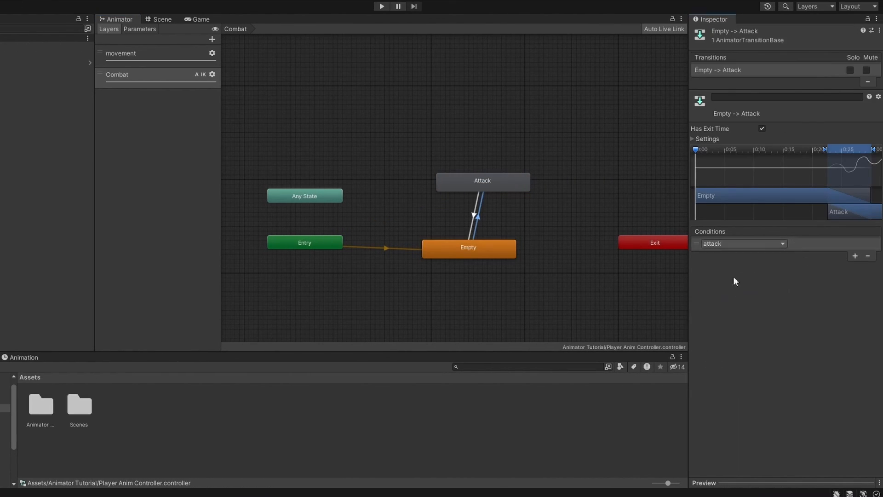
click(762, 128)
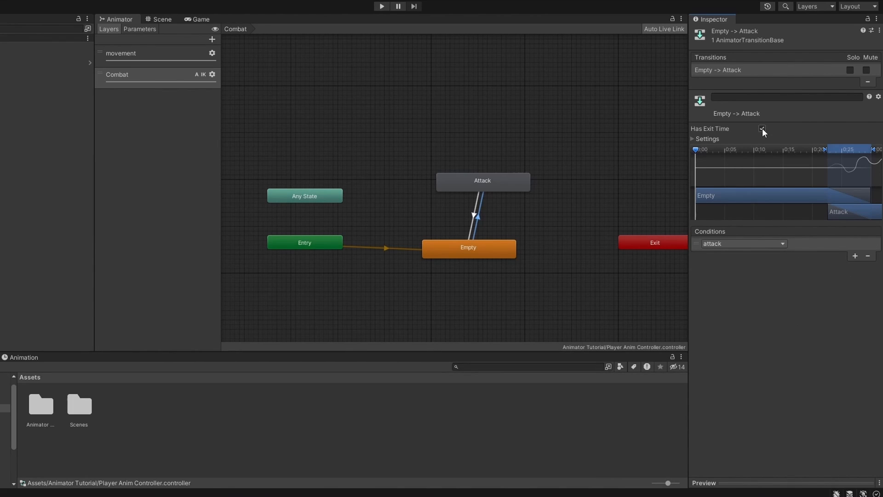
click(477, 216)
text(1)
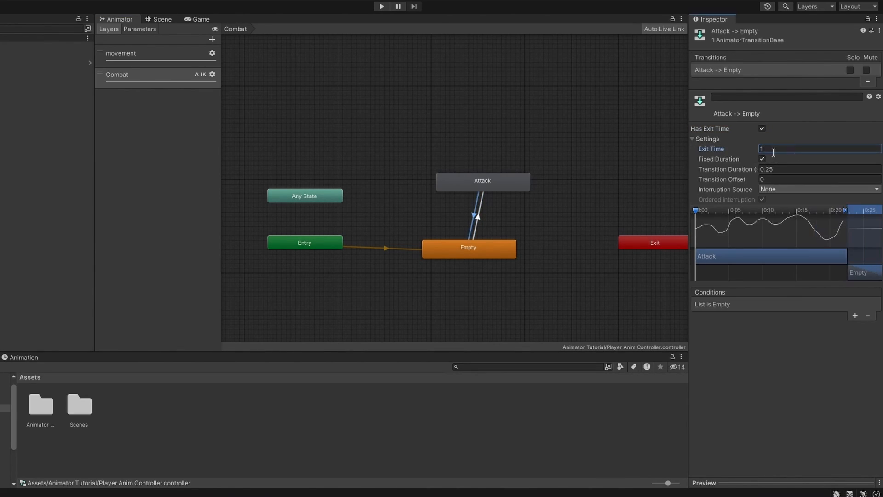
click(817, 168)
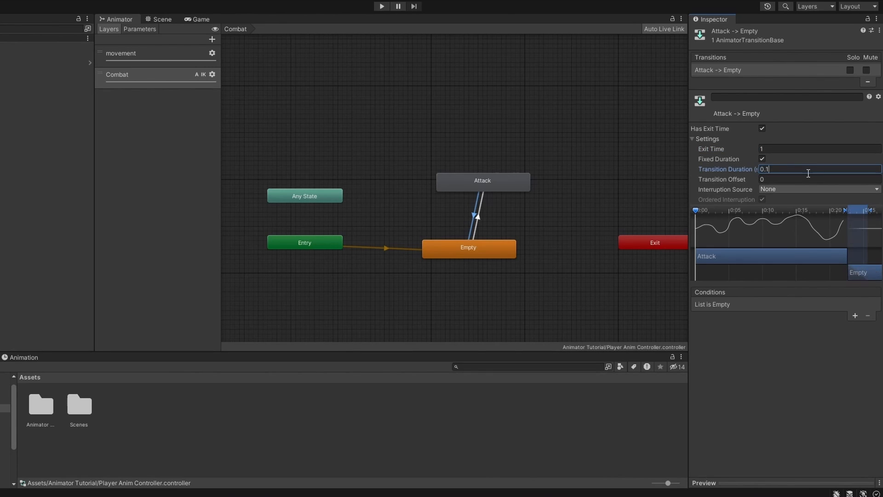
click(477, 216)
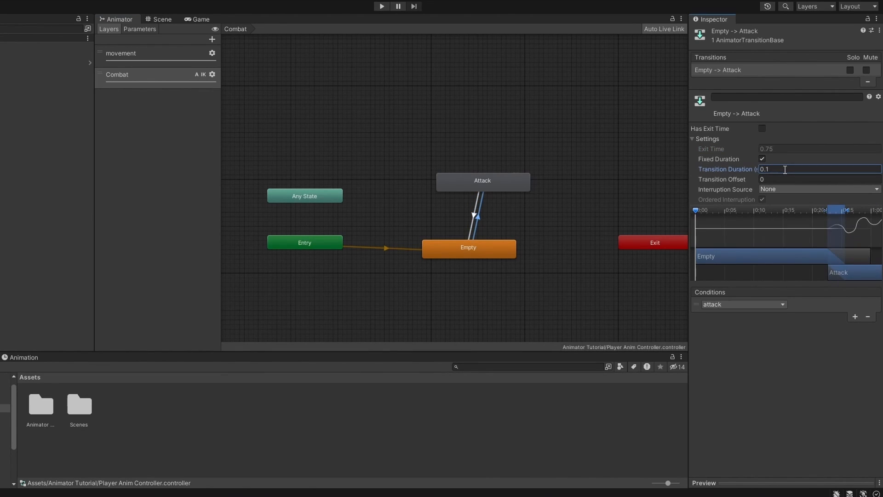
Set the Combat layer's blending mode to Override
click(212, 75)
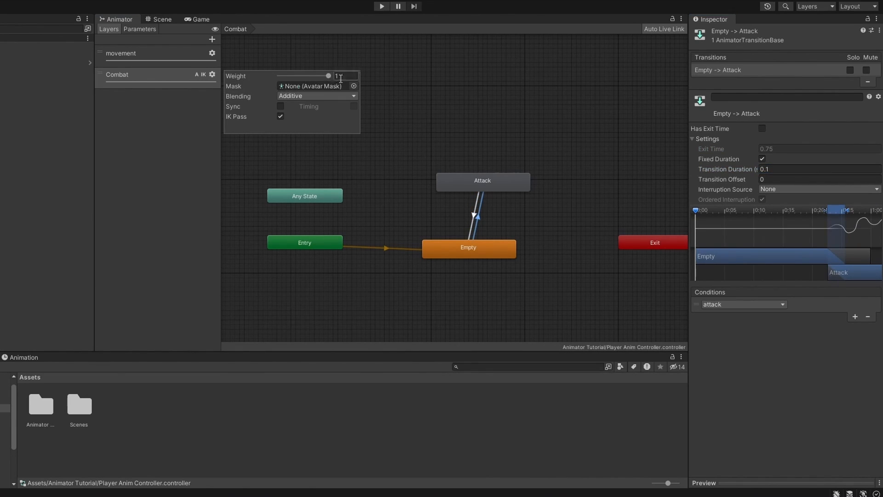
click(317, 95)
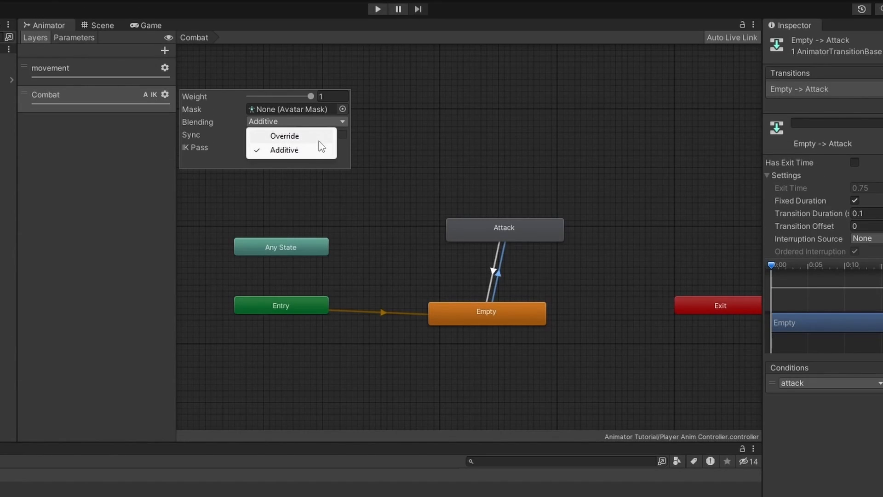
click(283, 136)
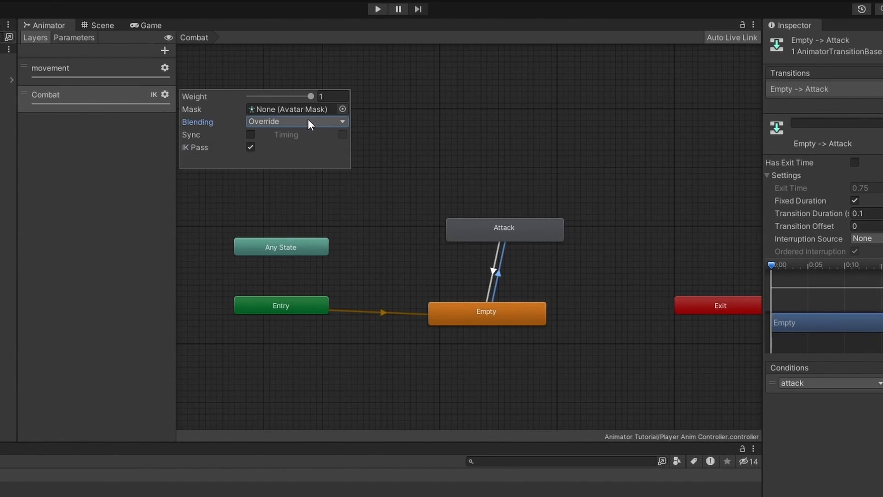
mouse_move(315, 179)
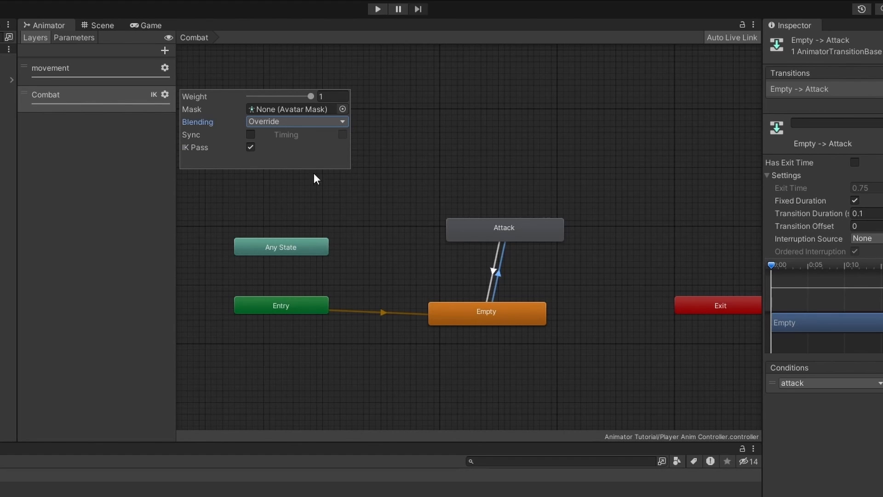
Create the Combat Mask avatar mask from the character's skeleton, excluding legs and IK
right_click(79, 406)
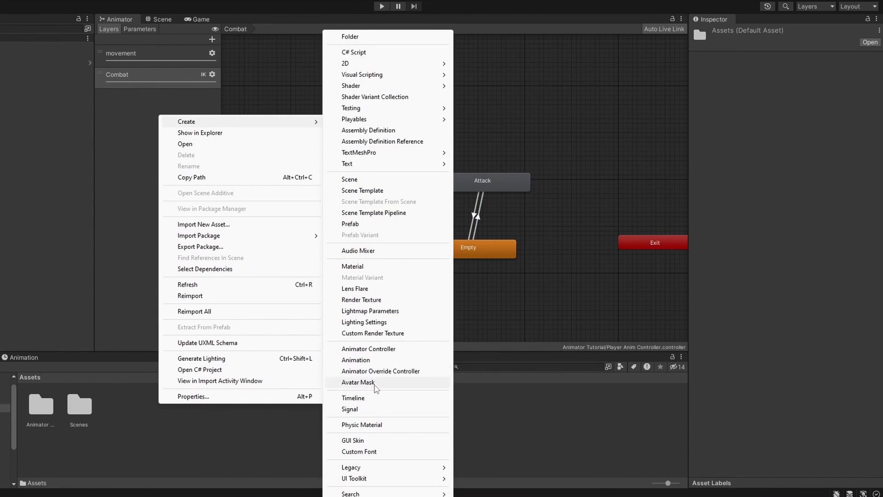
click(359, 382)
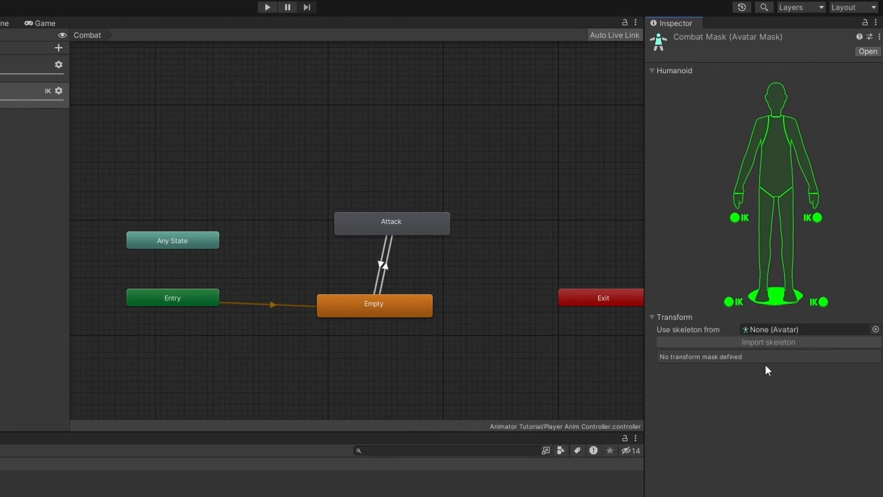
click(809, 329)
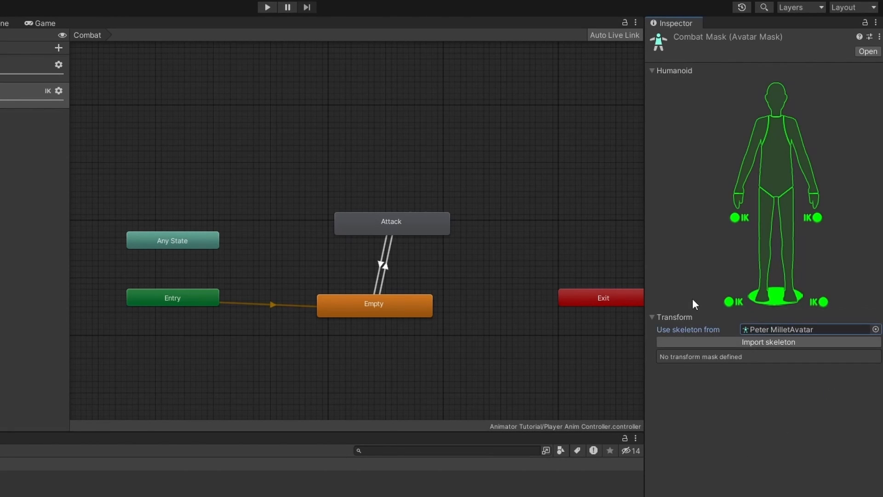
click(767, 342)
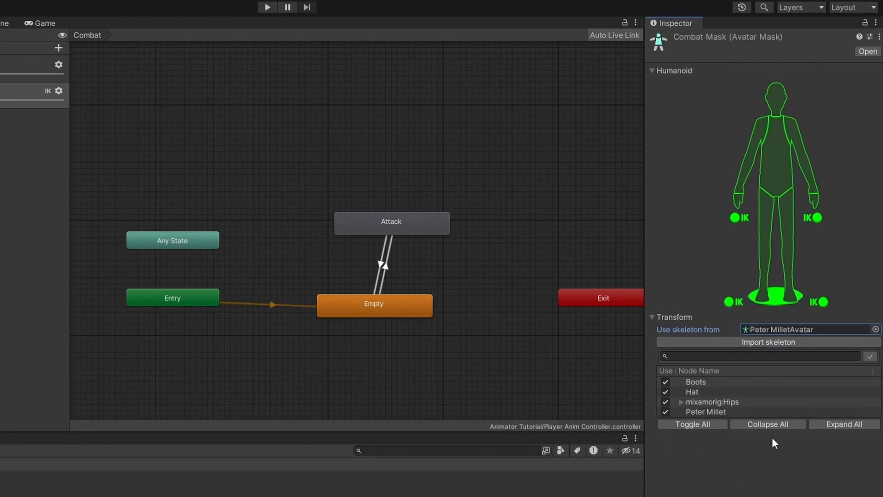
mouse_move(742, 452)
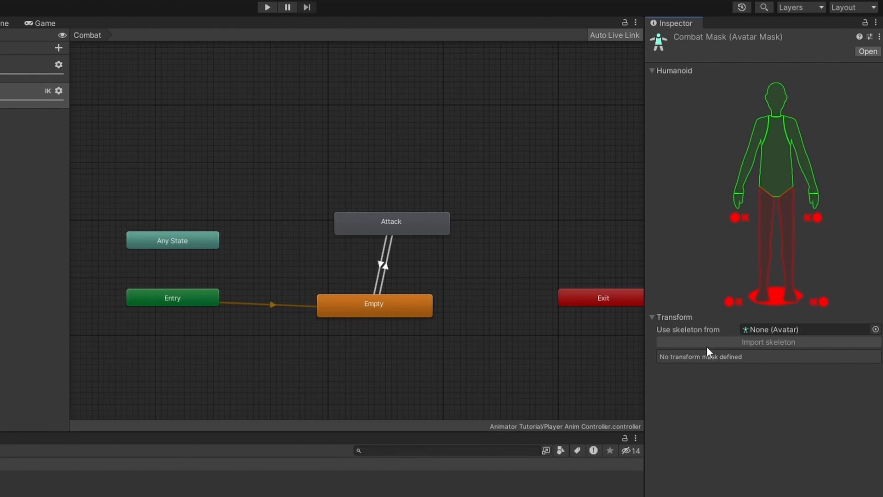
click(381, 6)
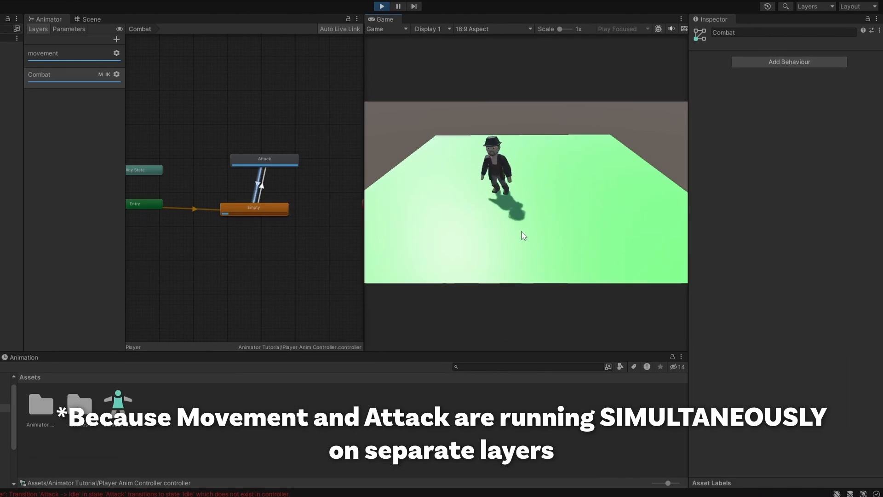
Select the Combat Mask asset and re-enable its arms
click(118, 407)
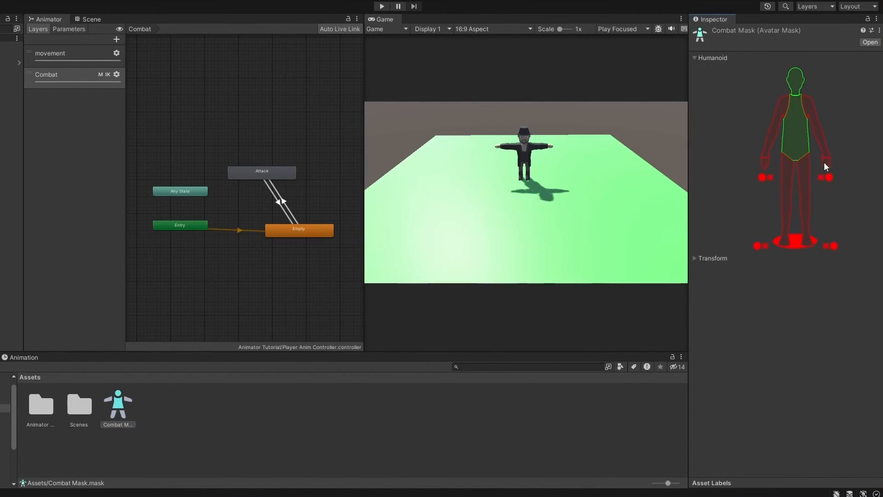
click(381, 6)
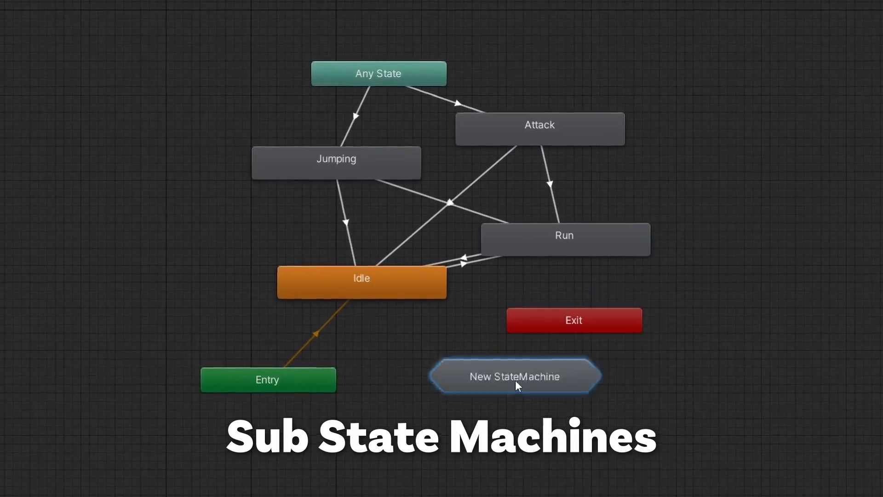
Enter the New StateMachine sub-state machine to view Any State, Entry, Exit and the (Up) link
double_click(514, 376)
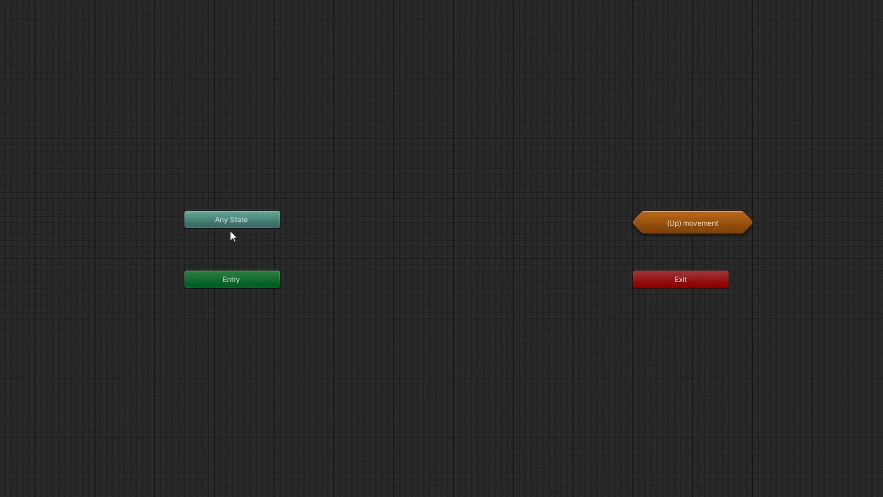